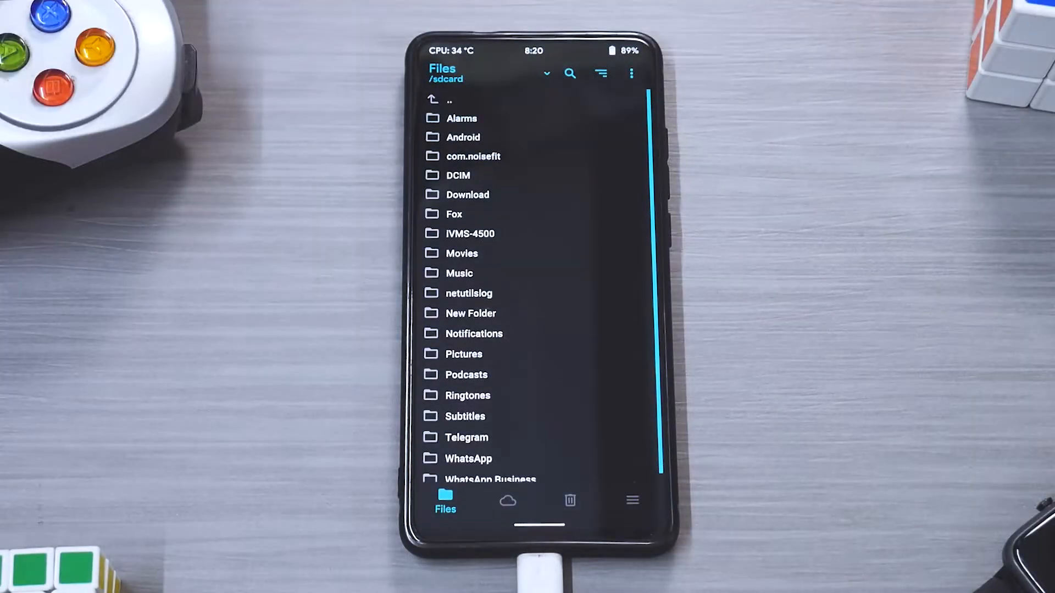
# - Switch from the storage file list to the OrangeFox main menu
pyautogui.click(631, 501)
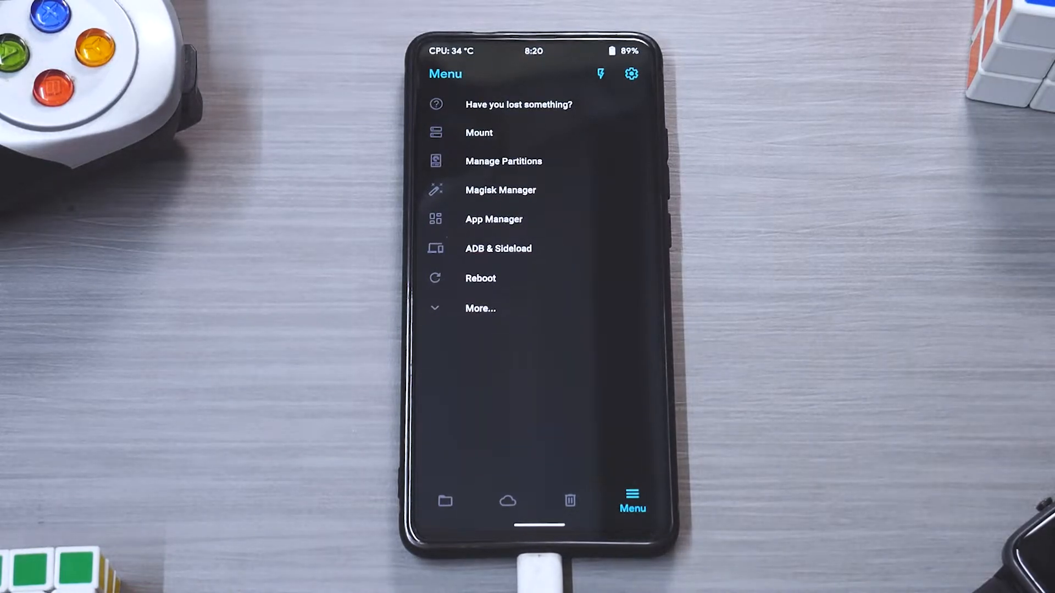
# - Format the Data partition via Manage Partitions, confirming with 'yes'
pyautogui.click(504, 161)
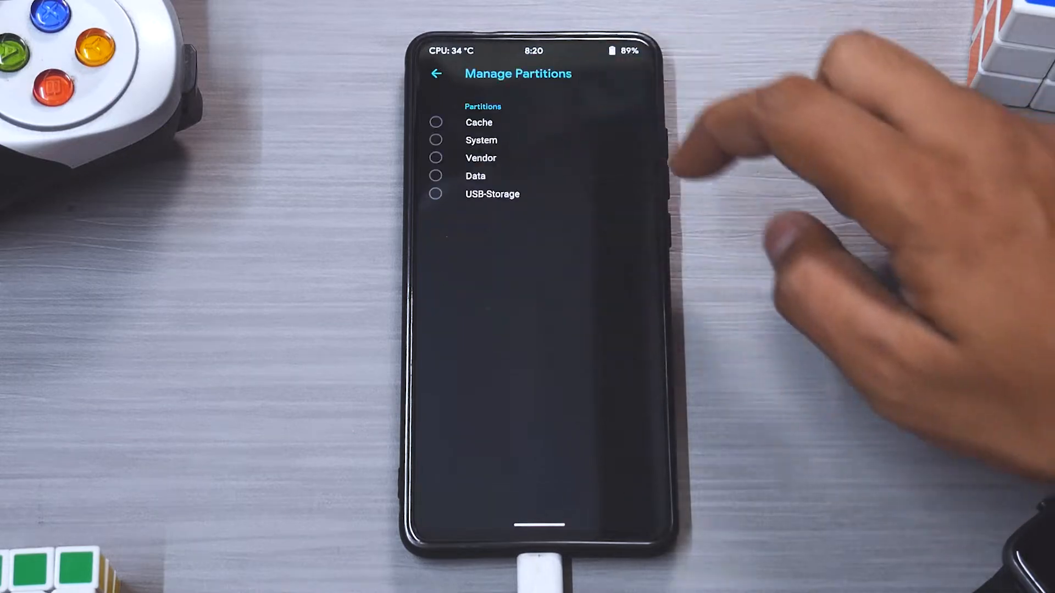
pyautogui.click(474, 176)
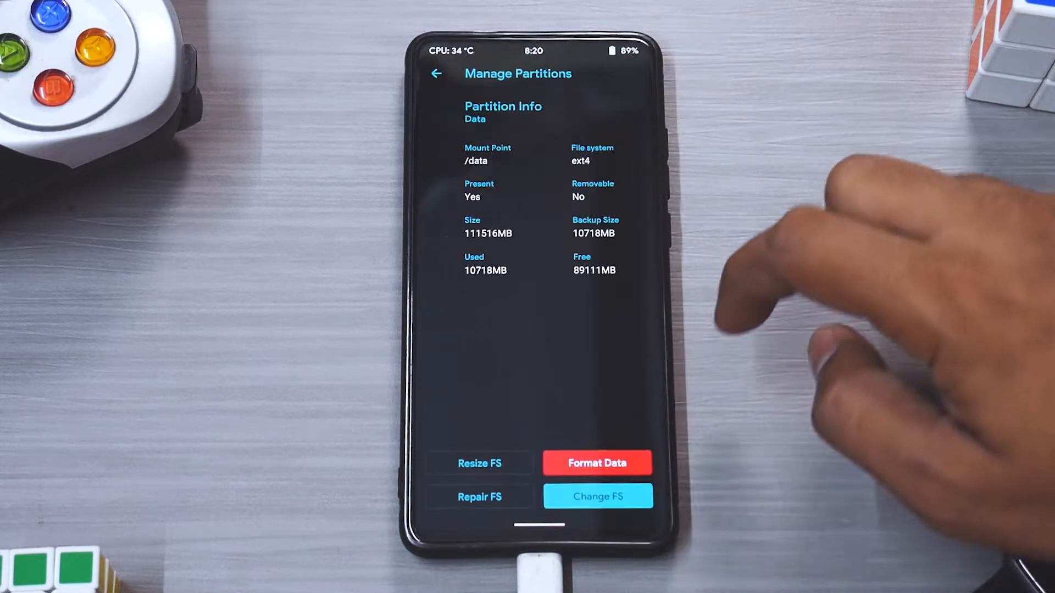
pyautogui.click(596, 463)
pyautogui.write('yes')
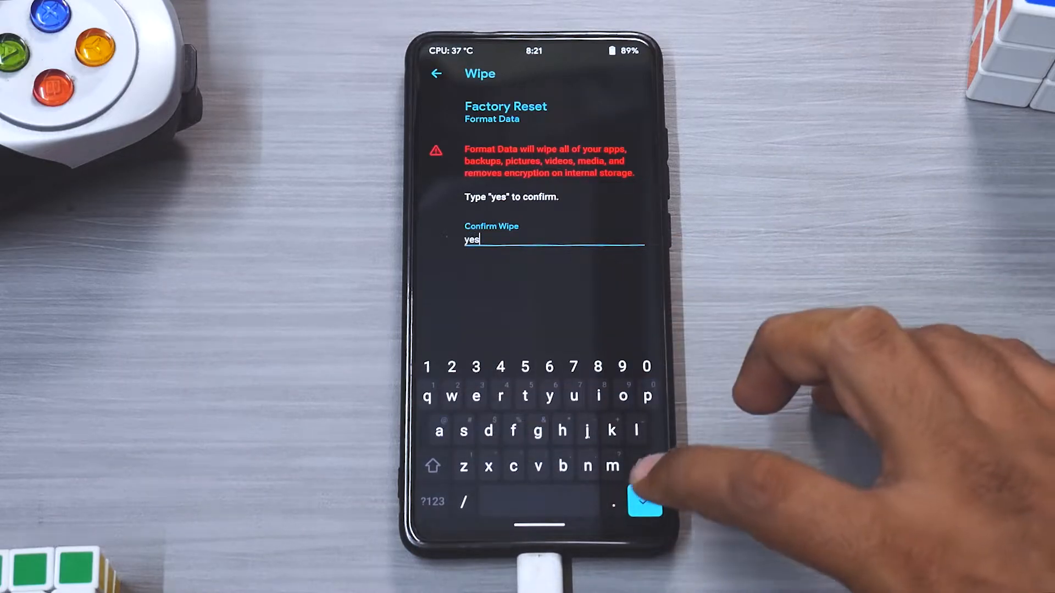
pyautogui.click(644, 501)
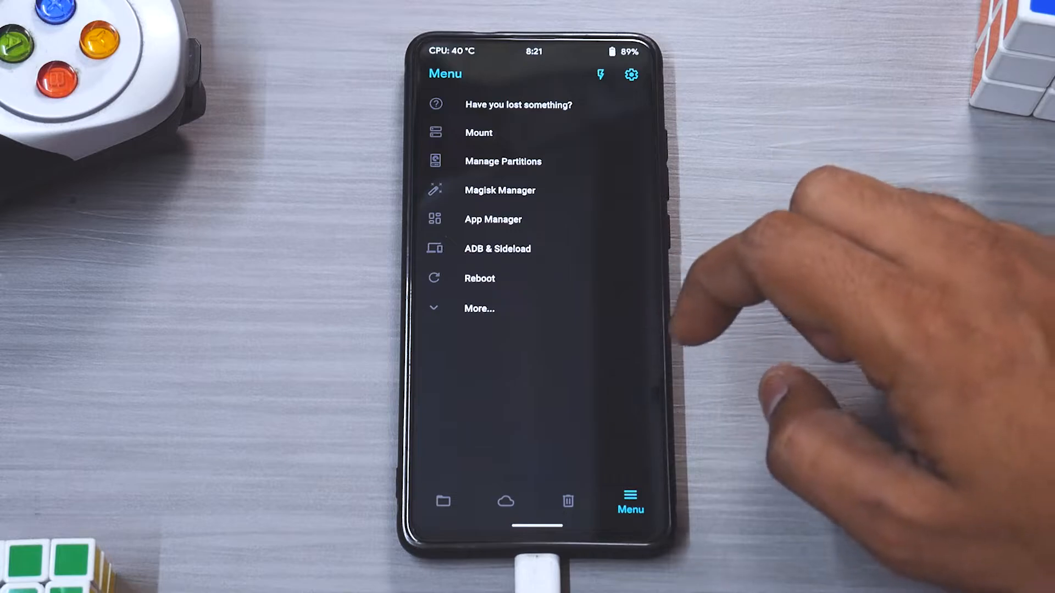
# - Reboot the phone back into recovery so internal storage shows only the Fox folder
pyautogui.click(479, 278)
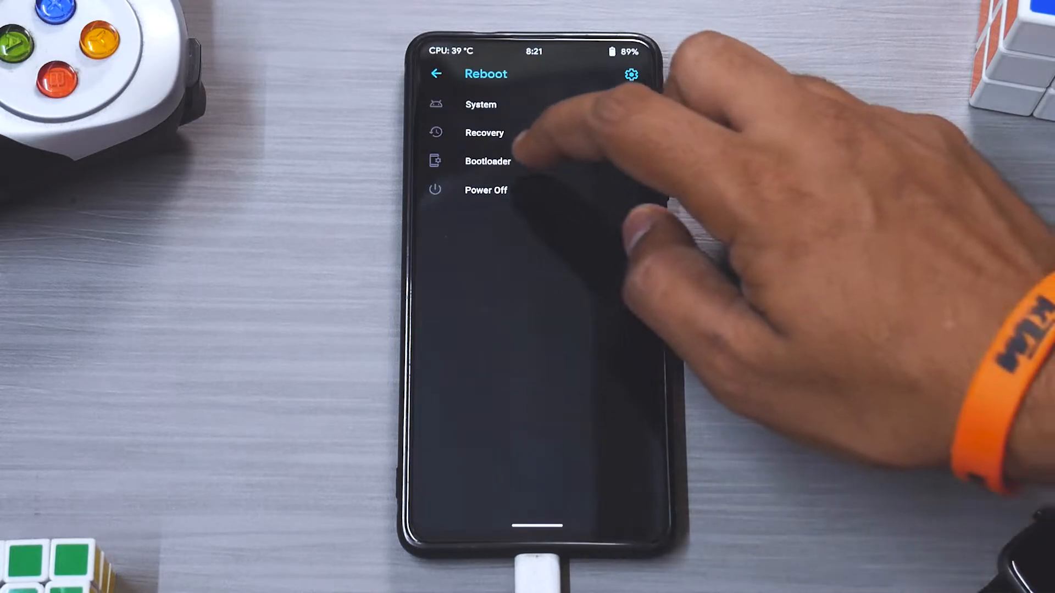
pyautogui.click(480, 104)
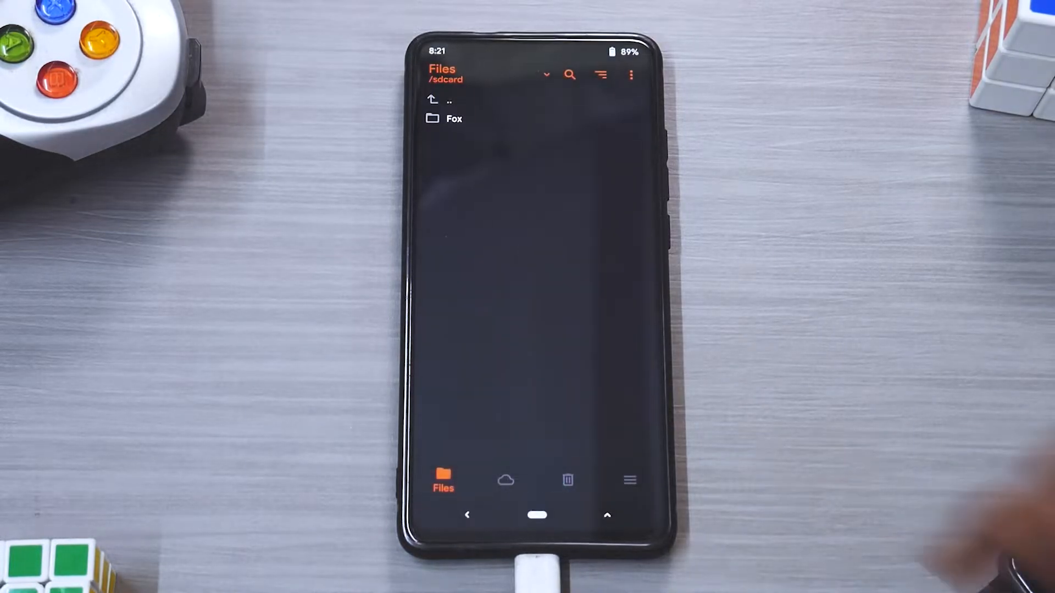
# - Wipe Dalvik/ART Cache, Cache, System, Data and Internal Storage, then list the ROM zips on /usb_otg
pyautogui.click(567, 480)
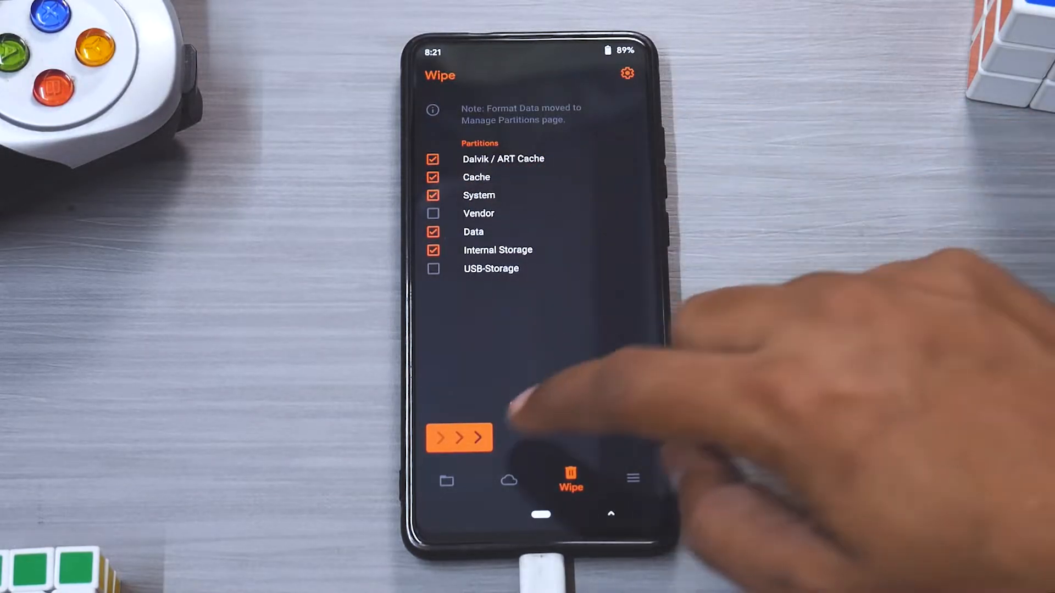
pyautogui.moveTo(437, 438); pyautogui.dragTo(481, 438)
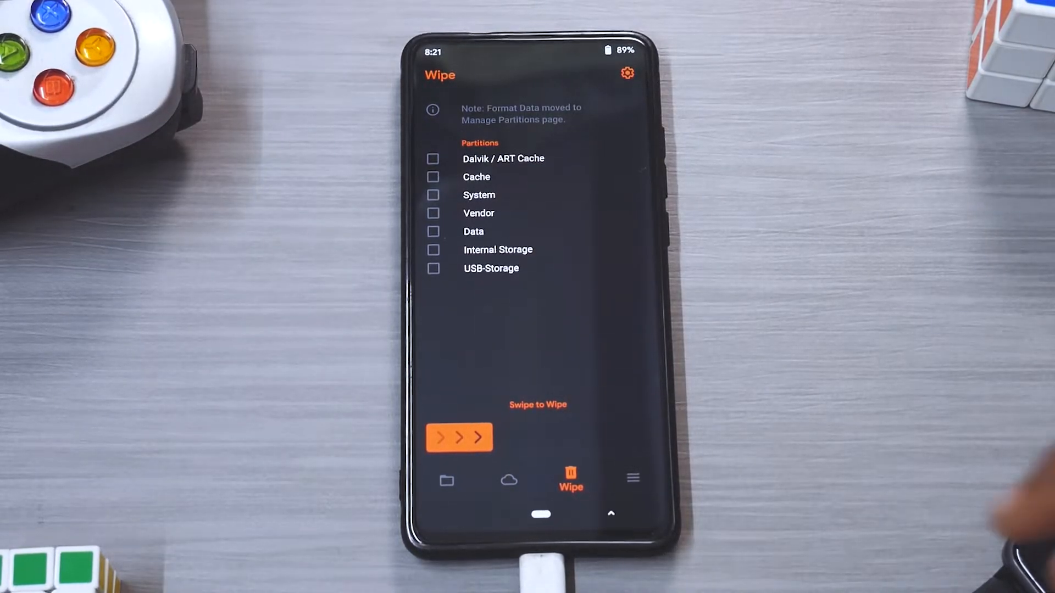
pyautogui.click(446, 481)
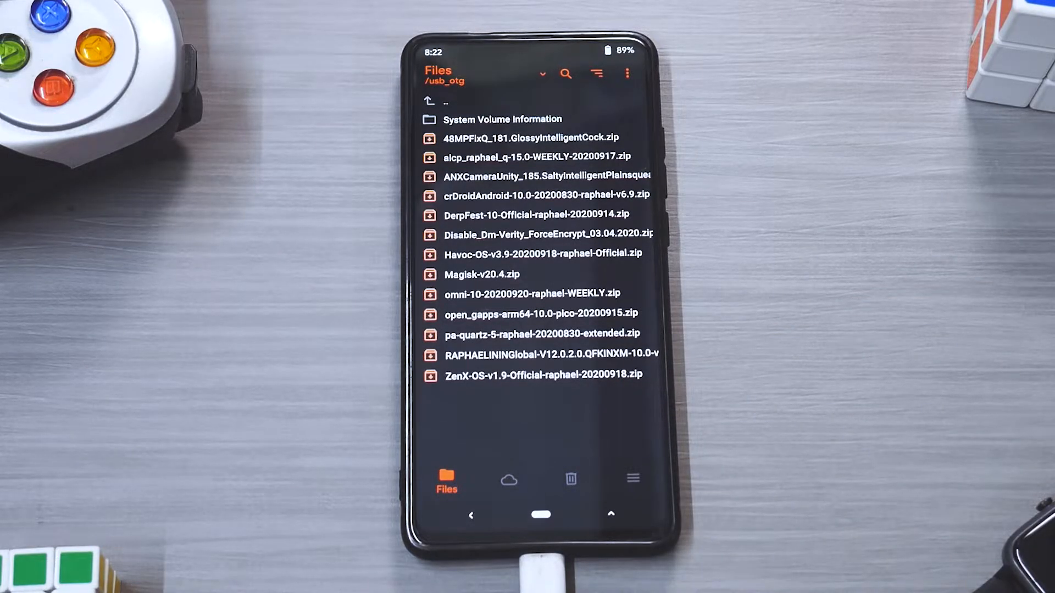
# - Flash the ZenX-OS zip from the USB drive, followed by the Open GApps pico package
pyautogui.click(542, 376)
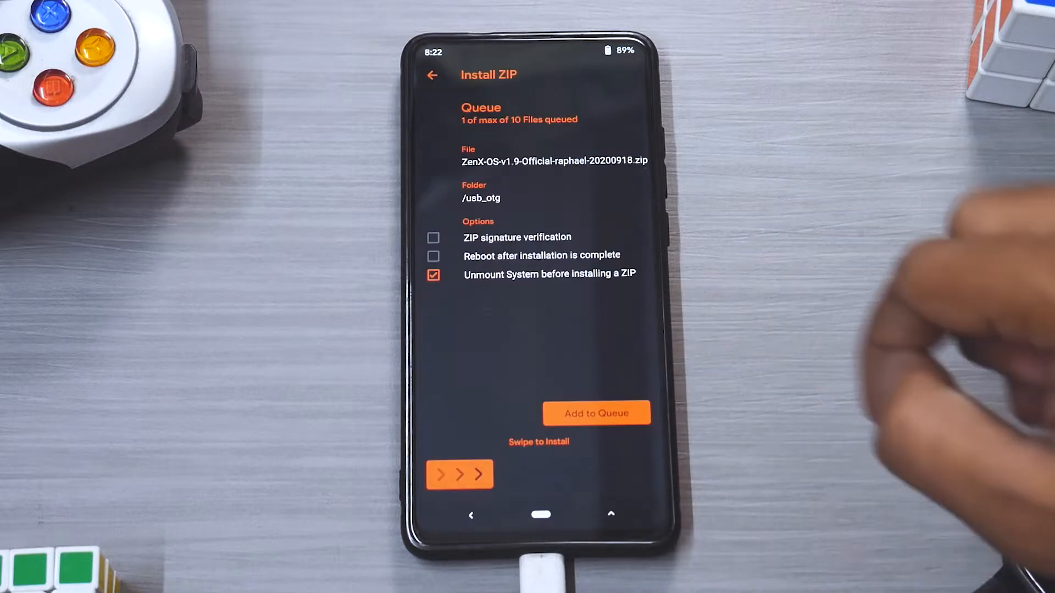
pyautogui.moveTo(440, 474); pyautogui.dragTo(479, 475)
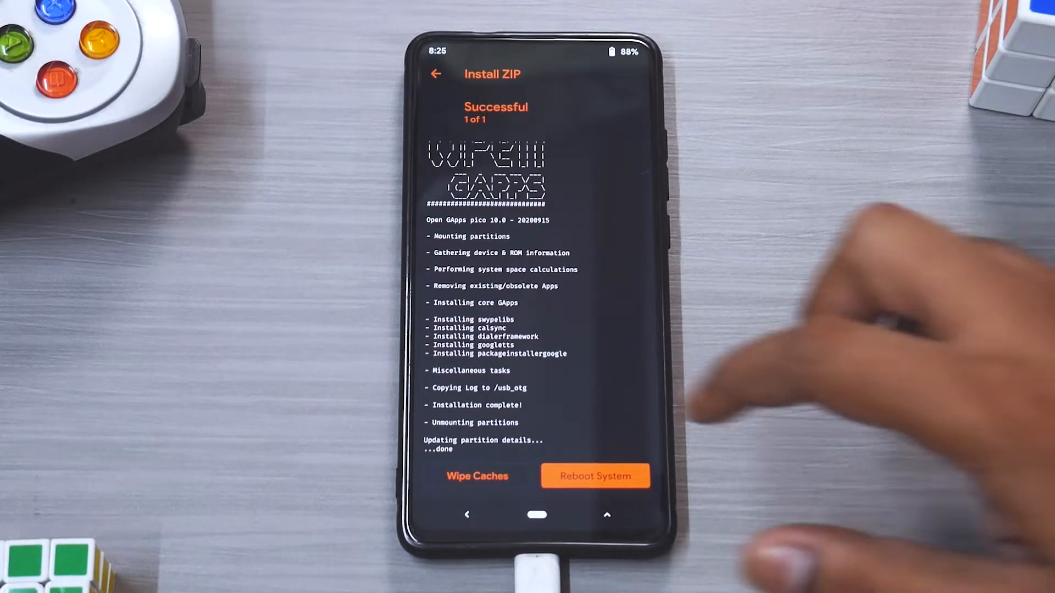
# - Wipe caches after the GApps install and reboot into the freshly flashed ZenX OS
pyautogui.click(477, 476)
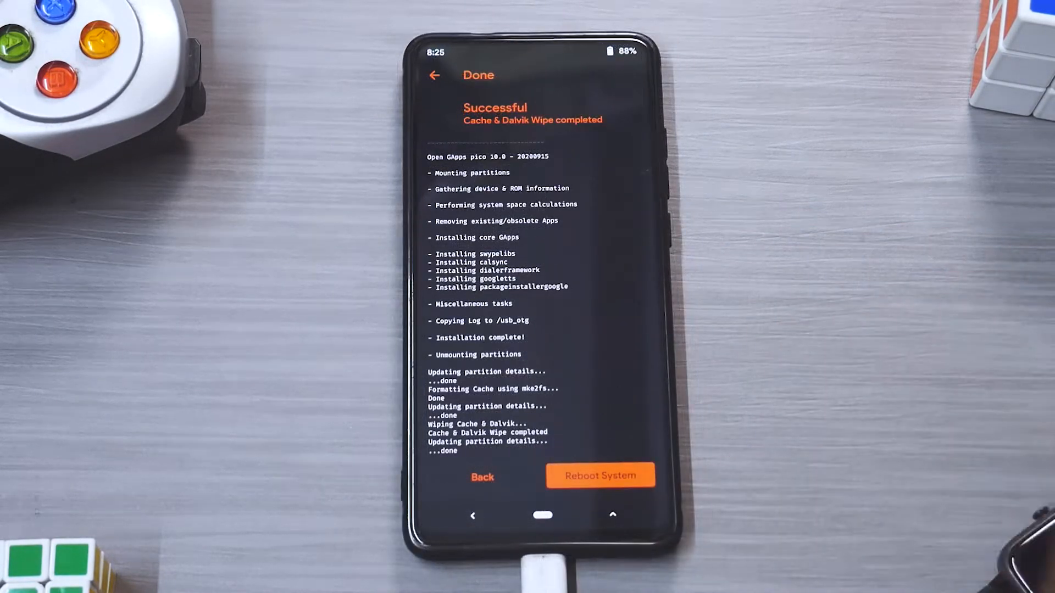
pyautogui.click(600, 476)
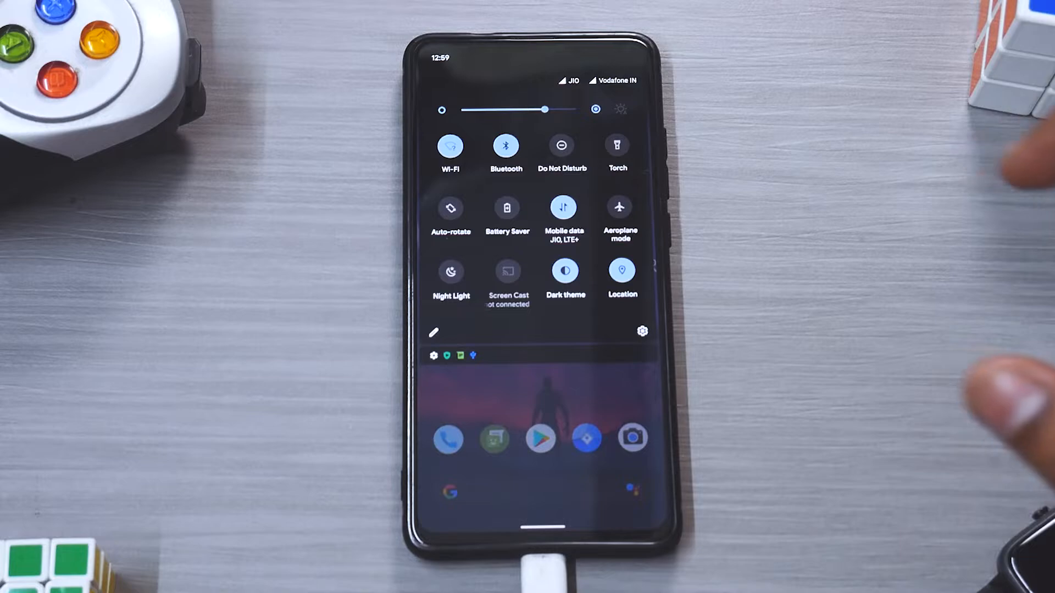
# - Browse Zen Hub's customisation section and About page in Settings, returning to the main list
pyautogui.click(642, 331)
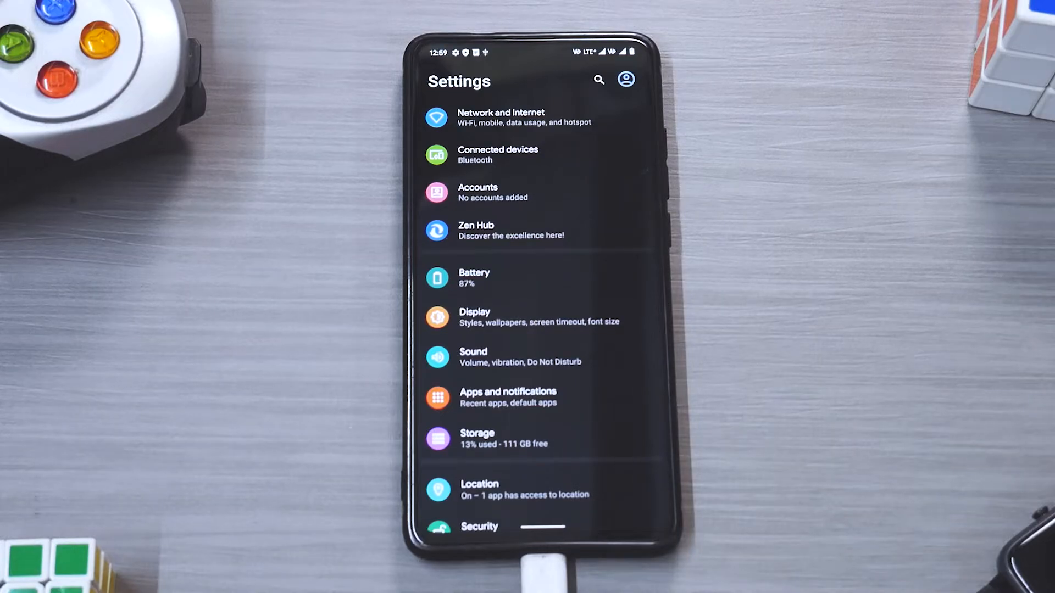
pyautogui.click(511, 230)
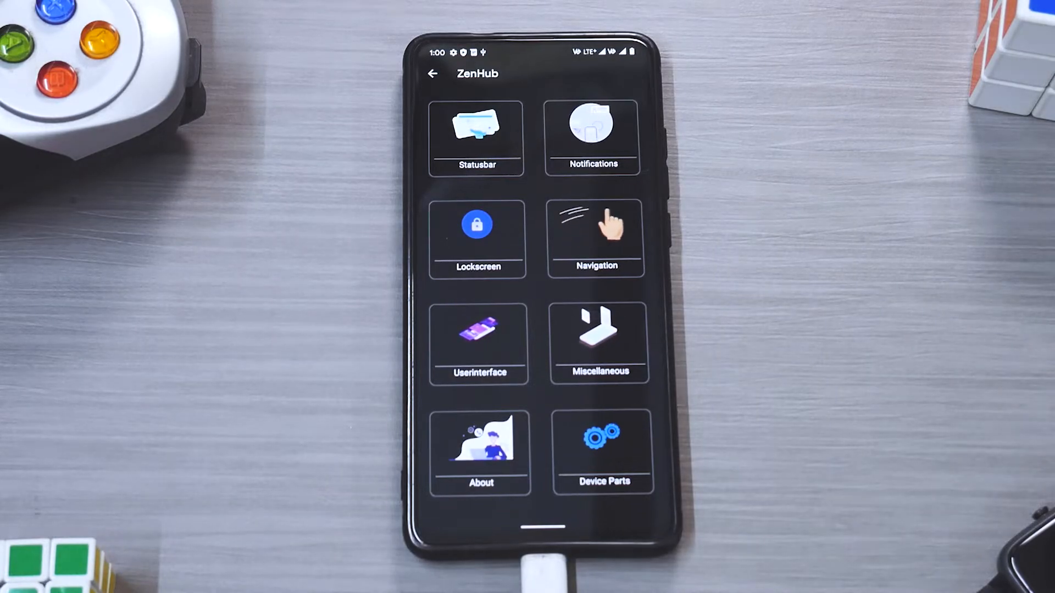
pyautogui.click(480, 453)
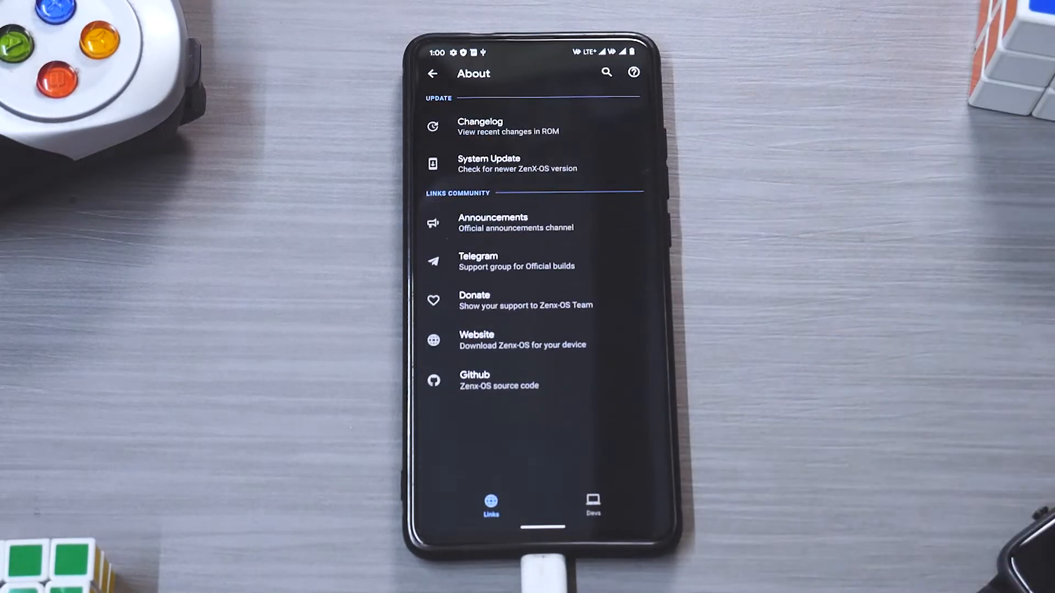
pyautogui.click(507, 127)
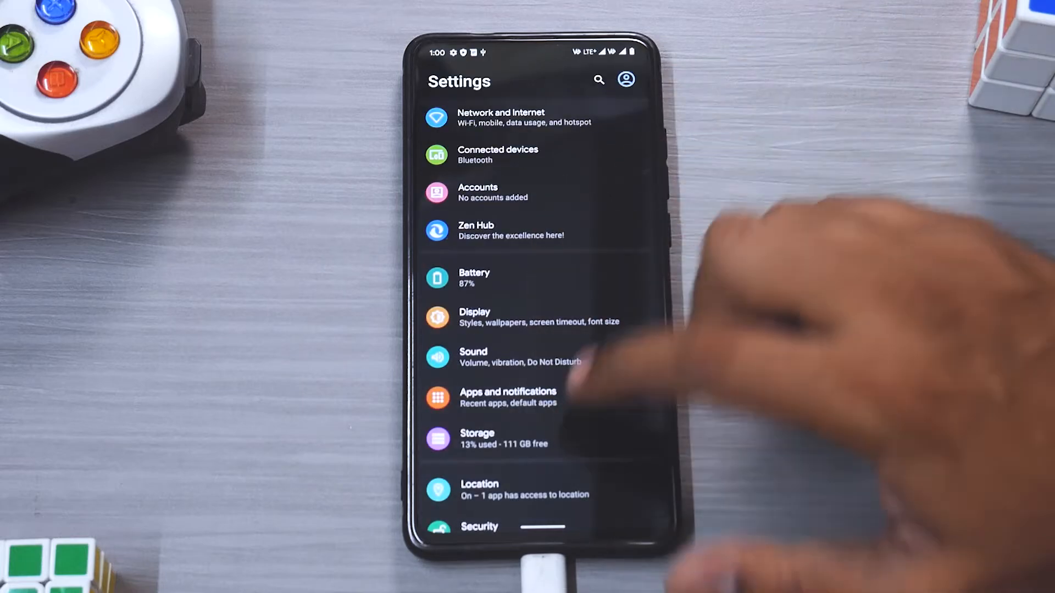
# - Turn on Wi-Fi Calling for the JIO SIM, then return to the home screen
pyautogui.click(501, 118)
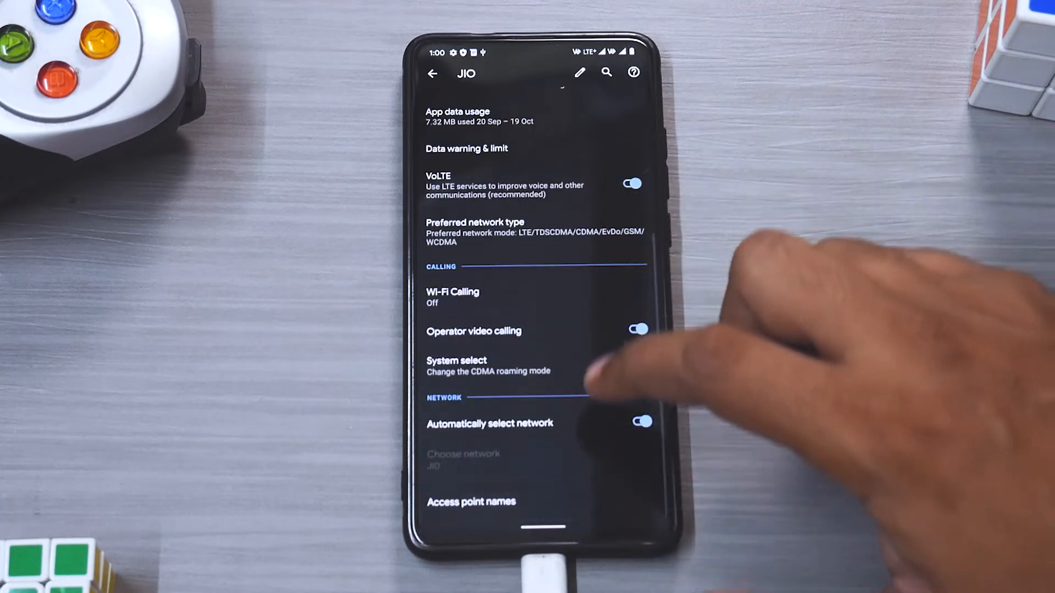
pyautogui.click(451, 297)
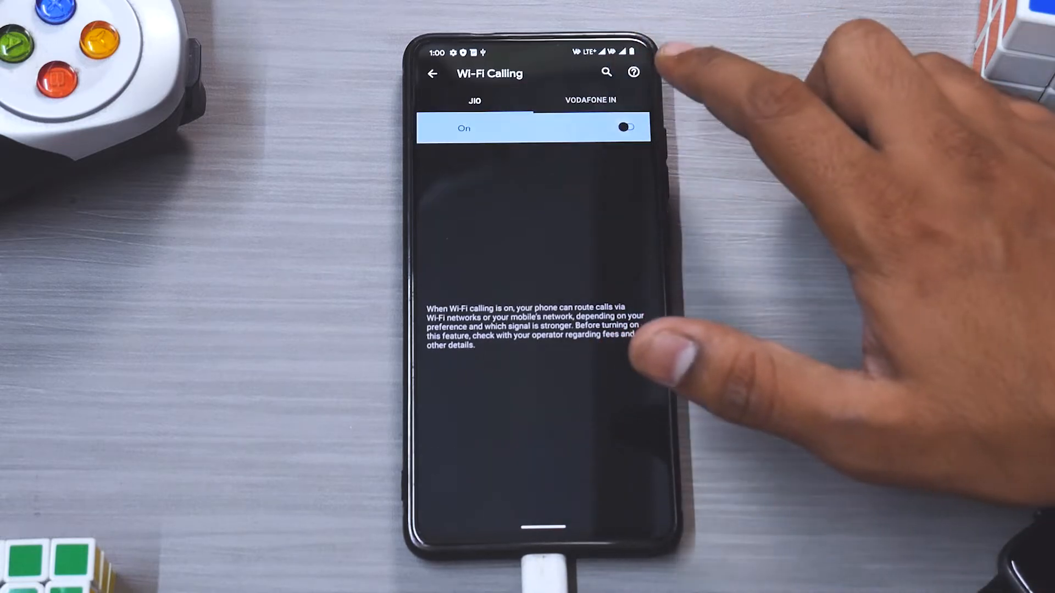
pyautogui.click(624, 128)
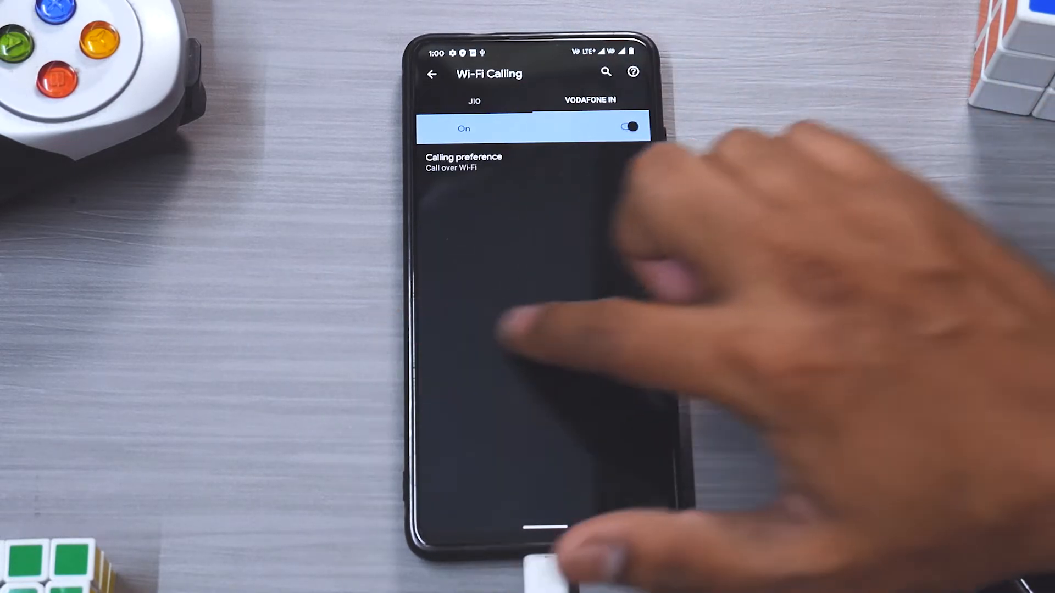
pyautogui.click(433, 74)
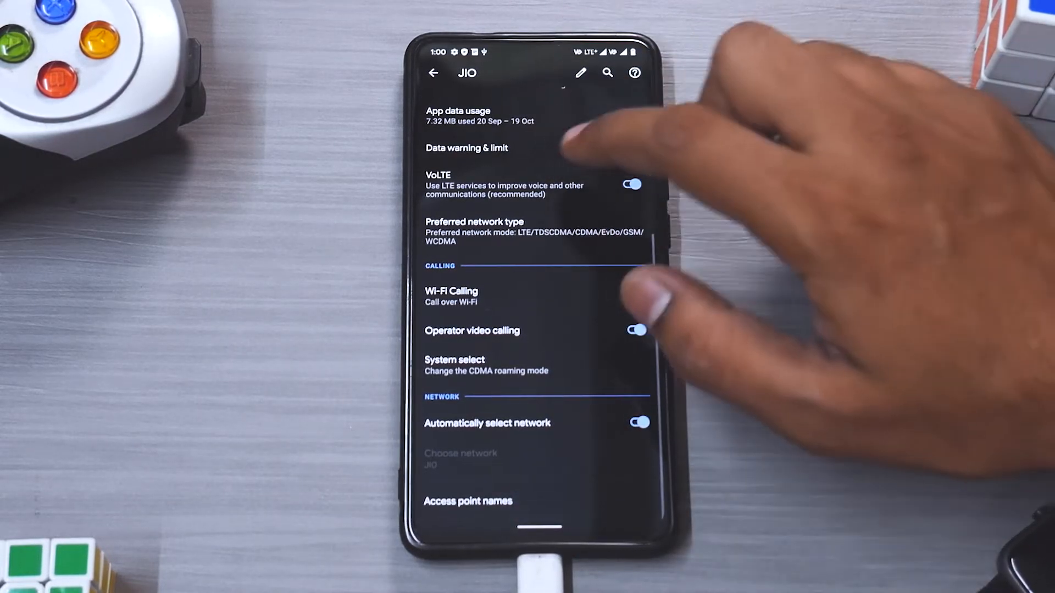
pyautogui.click(434, 73)
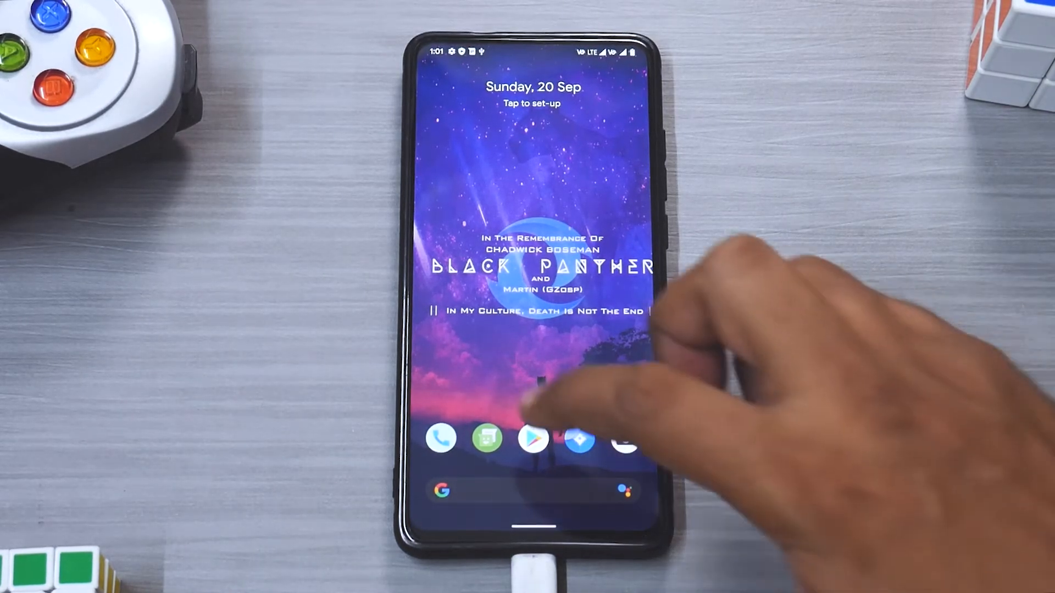
# - Place a test call to 198 on JIO and hang up once it connects
pyautogui.click(440, 438)
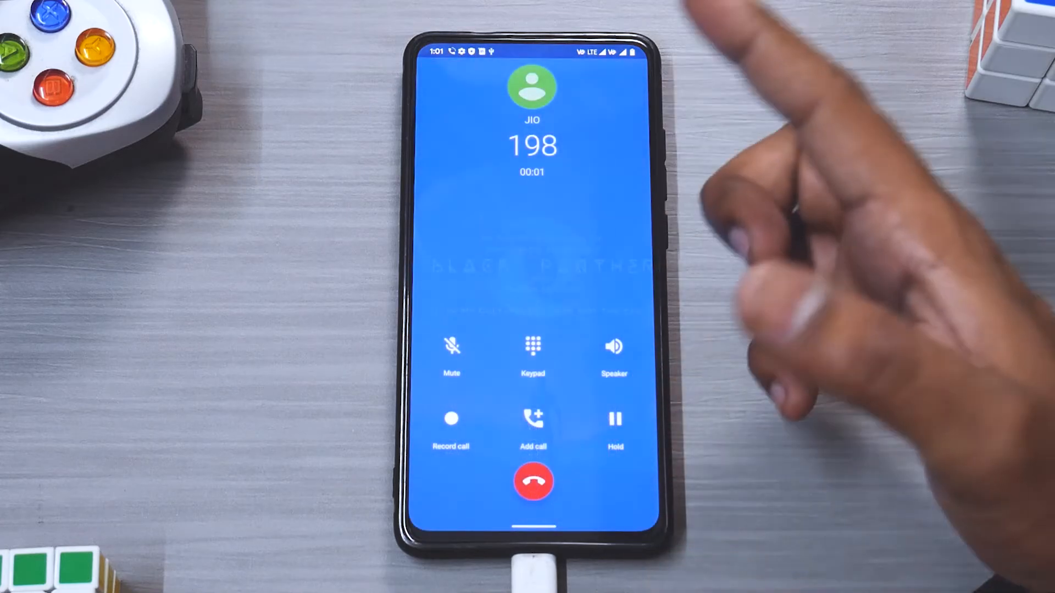
pyautogui.click(533, 482)
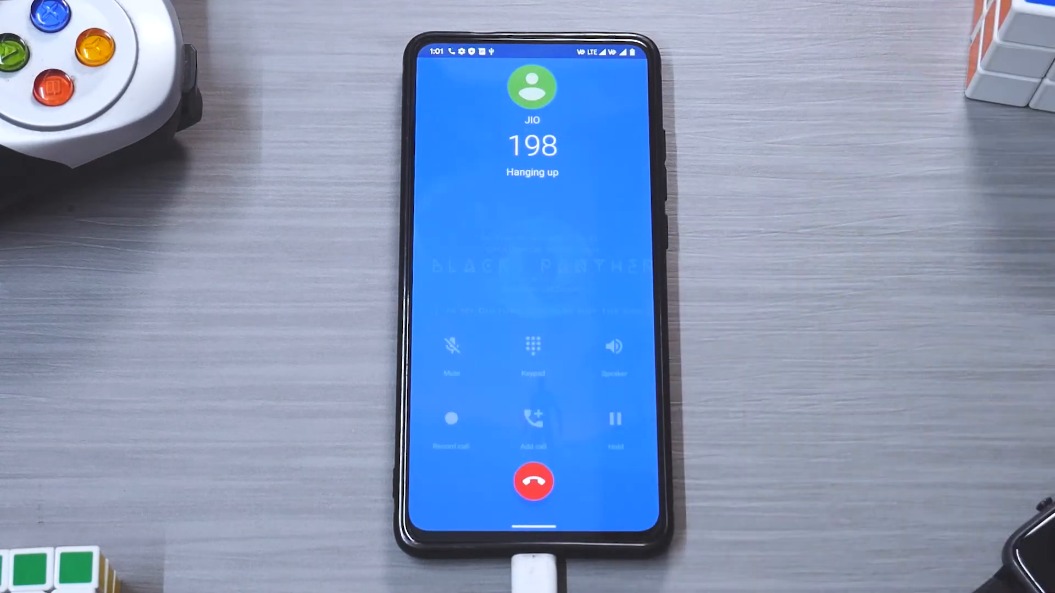